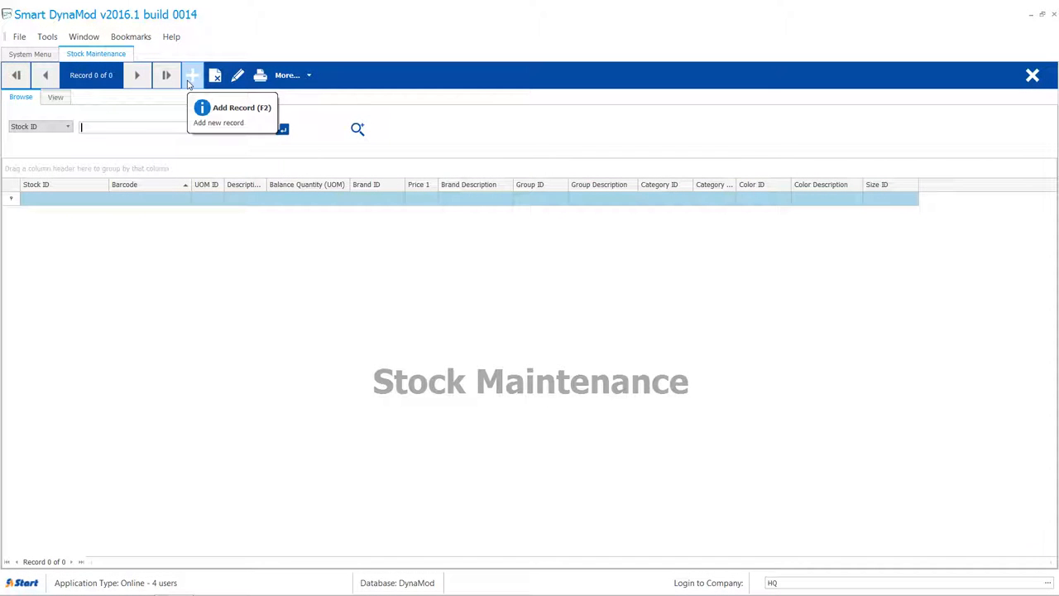
mouse_move(214, 75)
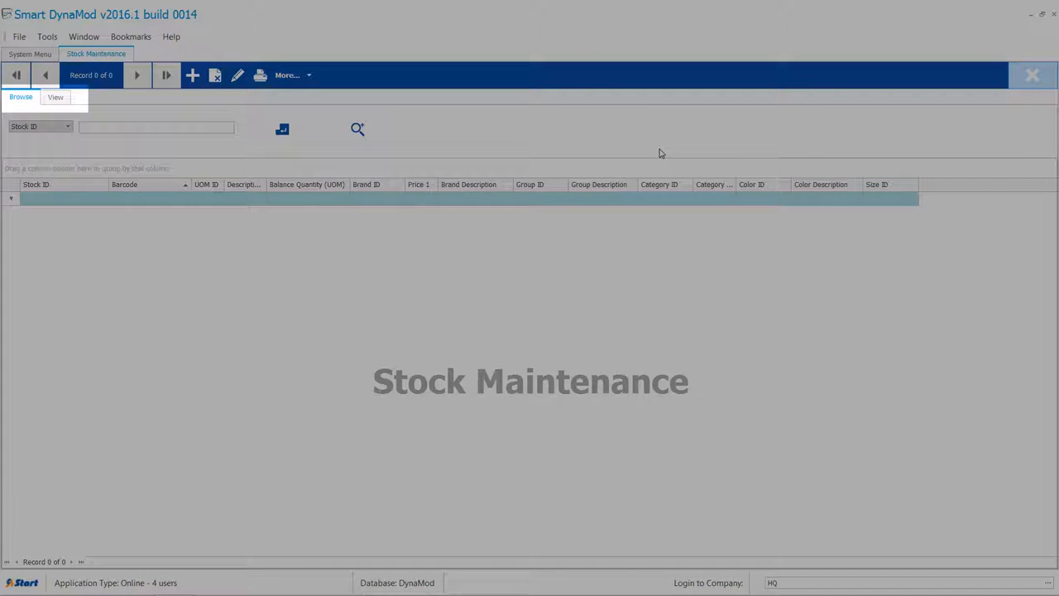
Return to Browse and run a '%' wildcard Stock ID search to list all 2,249 records.
click(56, 97)
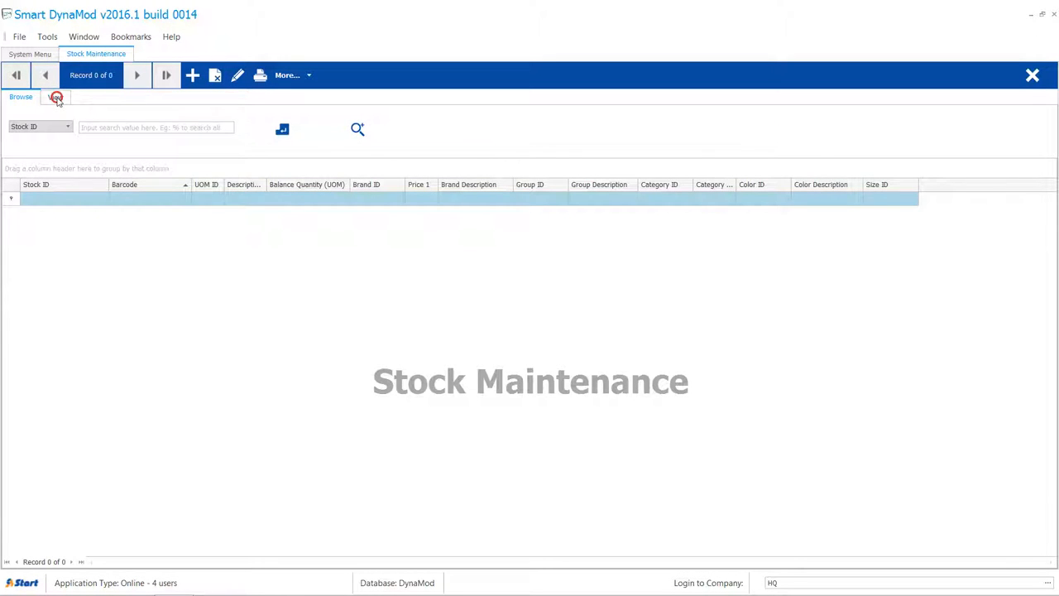
click(55, 97)
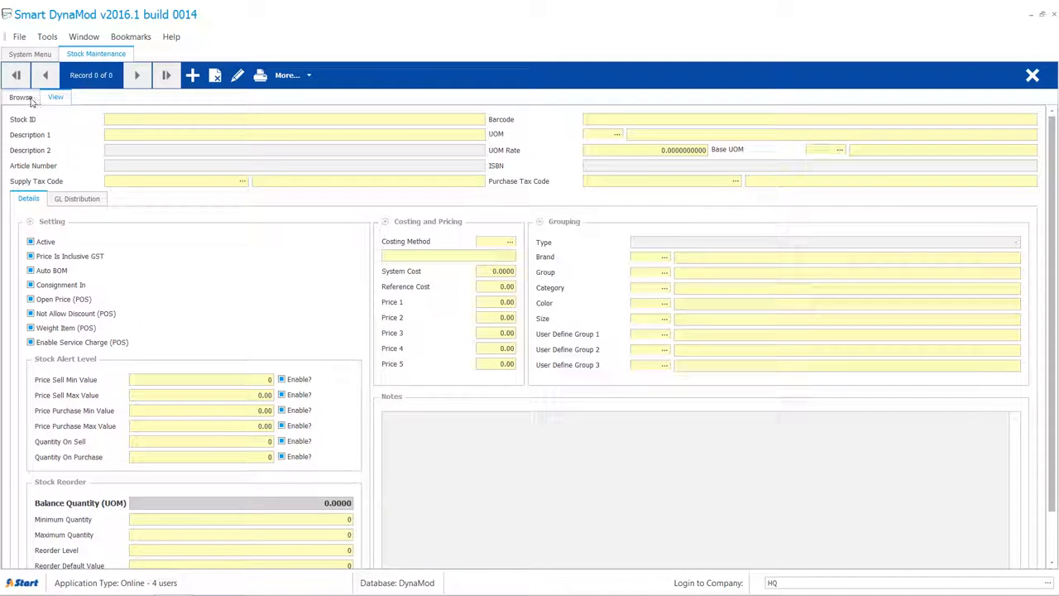
click(20, 97)
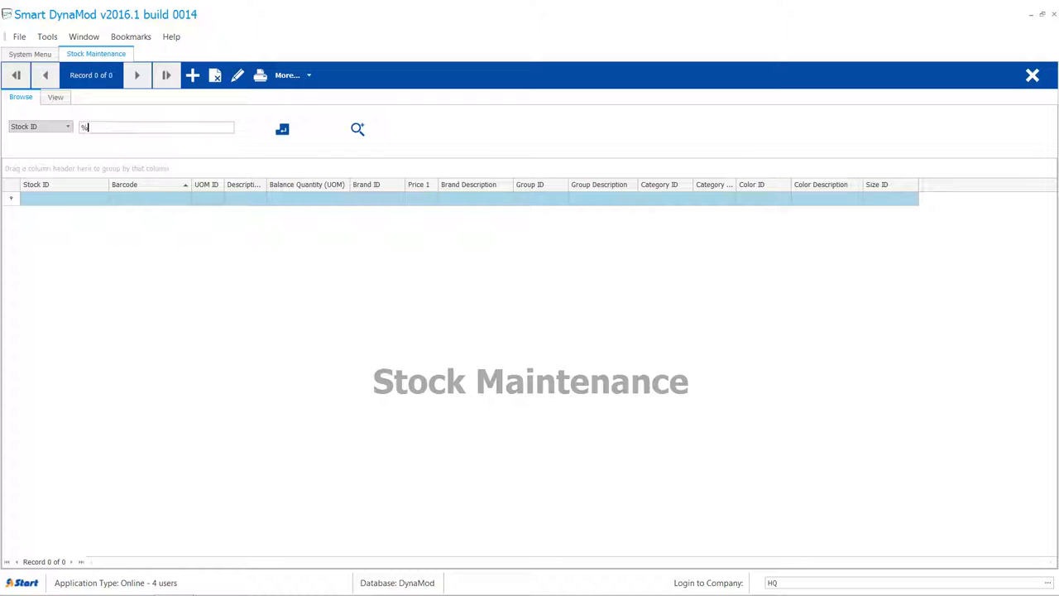
click(358, 128)
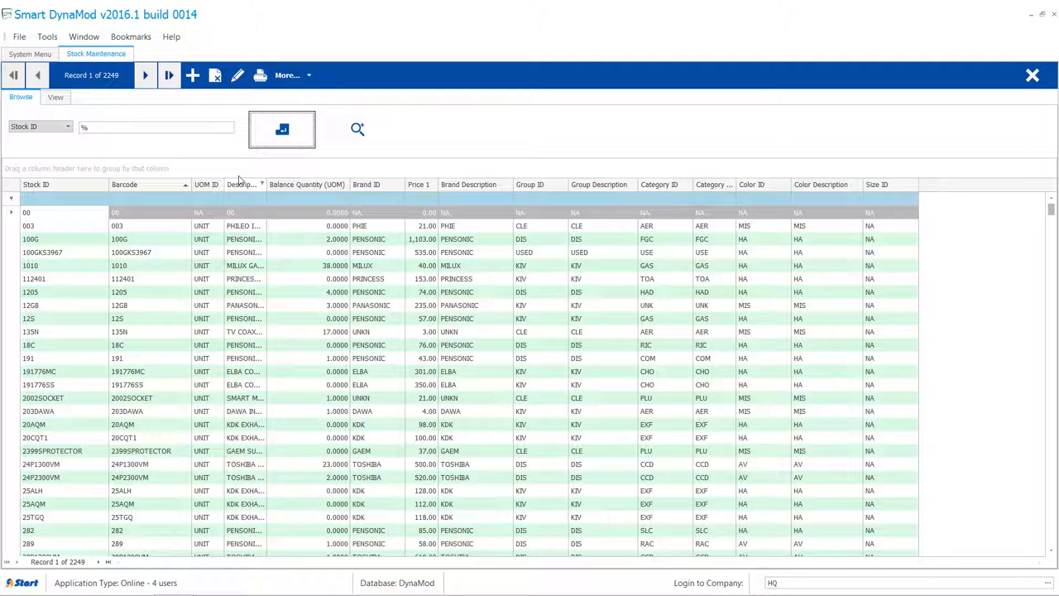
Widen Description 1, add a Price 2 column, and best-fit all columns.
drag(267, 184, 356, 184)
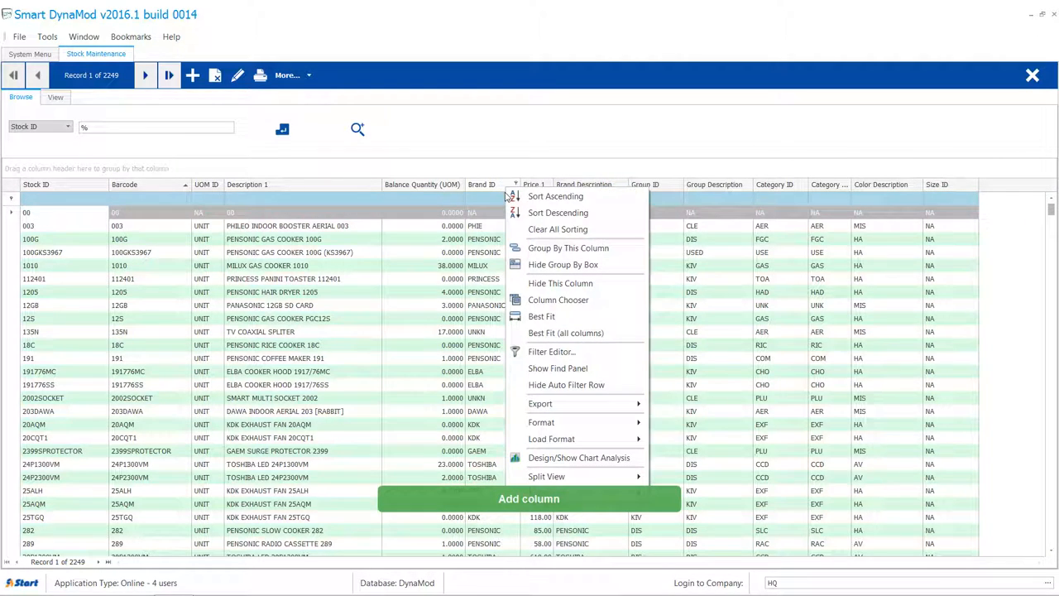
click(557, 299)
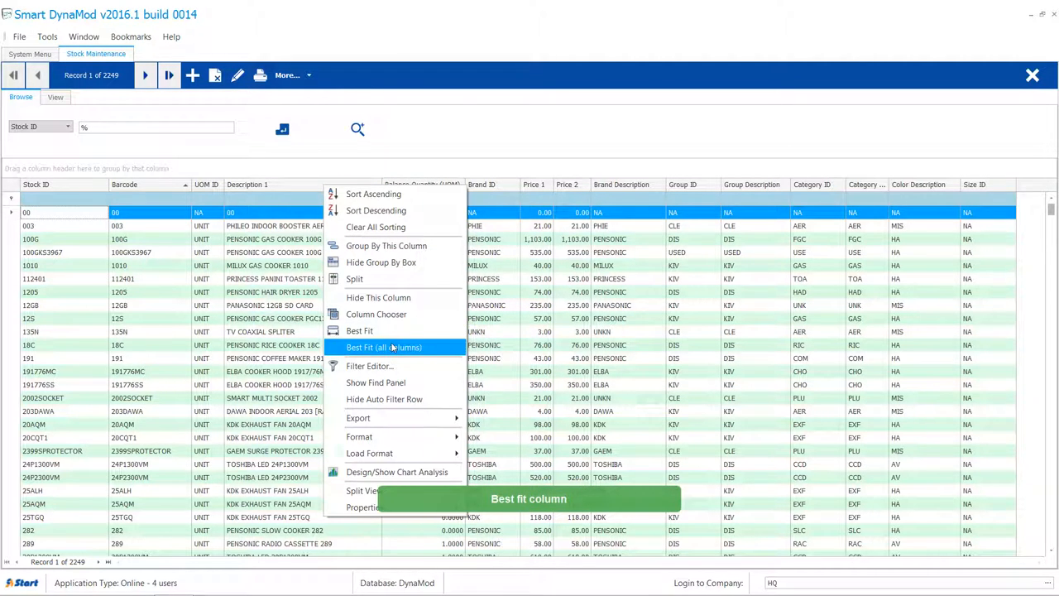
click(383, 347)
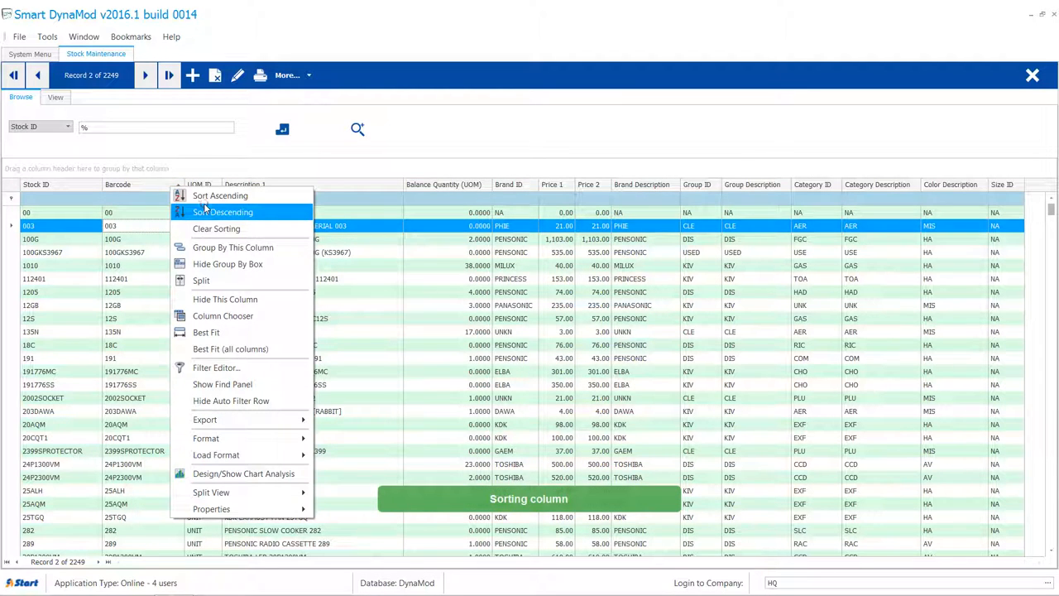
Sort by barcode, split the grid into two panes, and sort the lower pane by Balance Quantity.
click(222, 211)
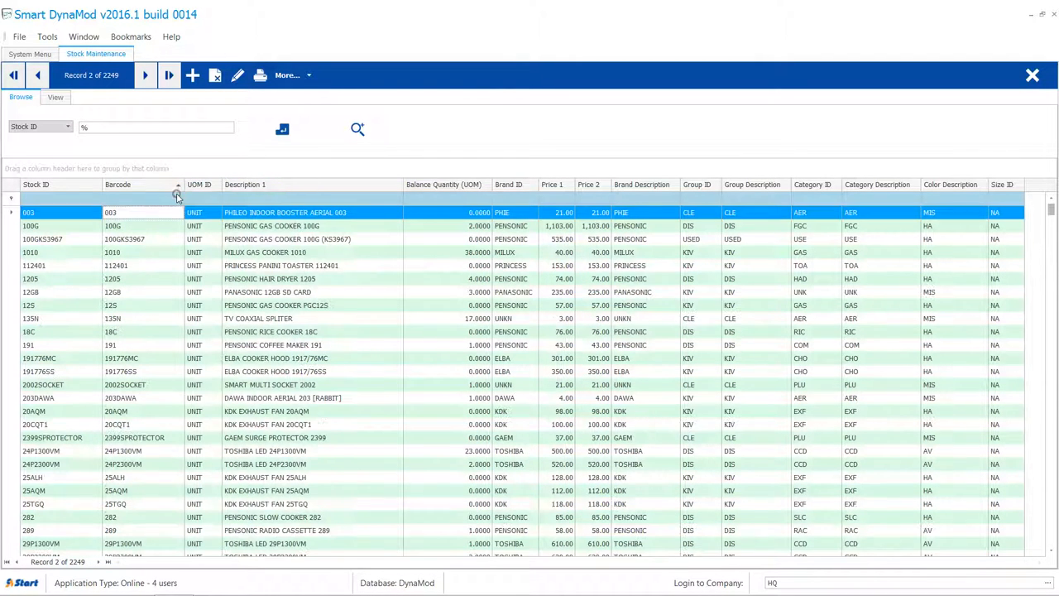
right_click(176, 197)
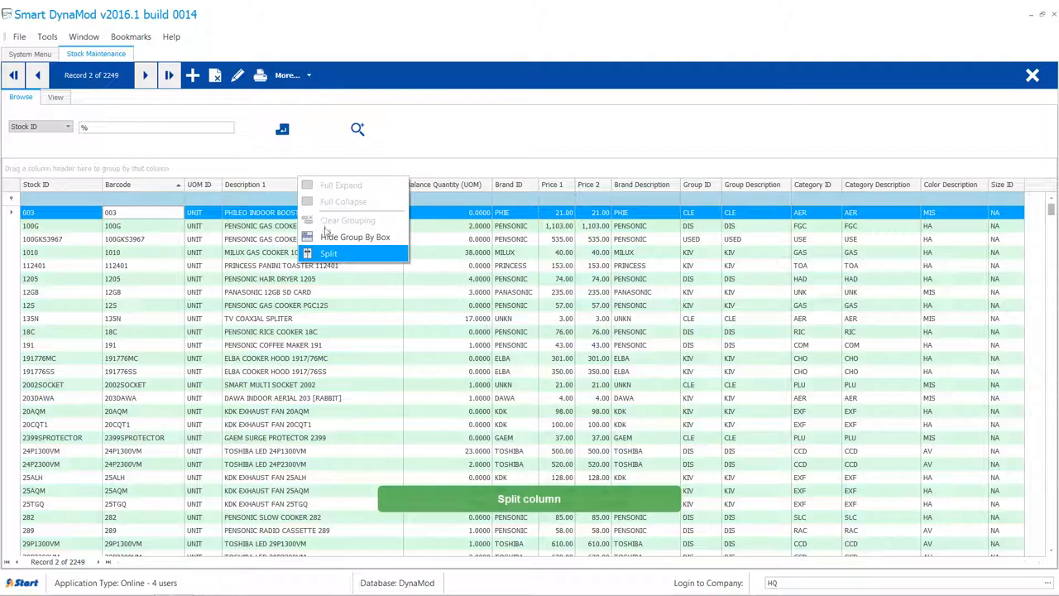
click(329, 253)
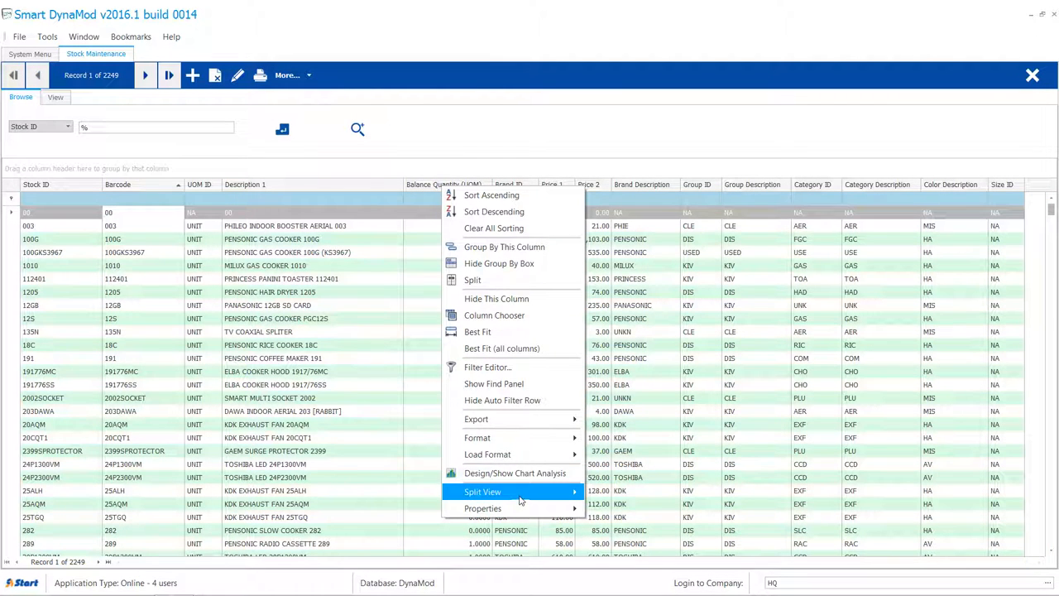
click(483, 492)
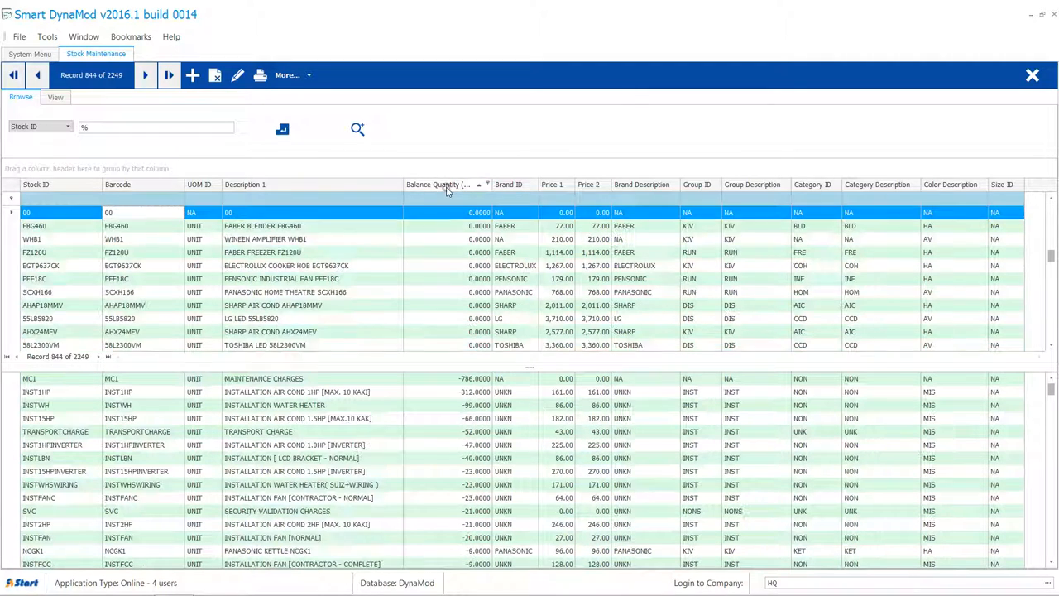
right_click(439, 184)
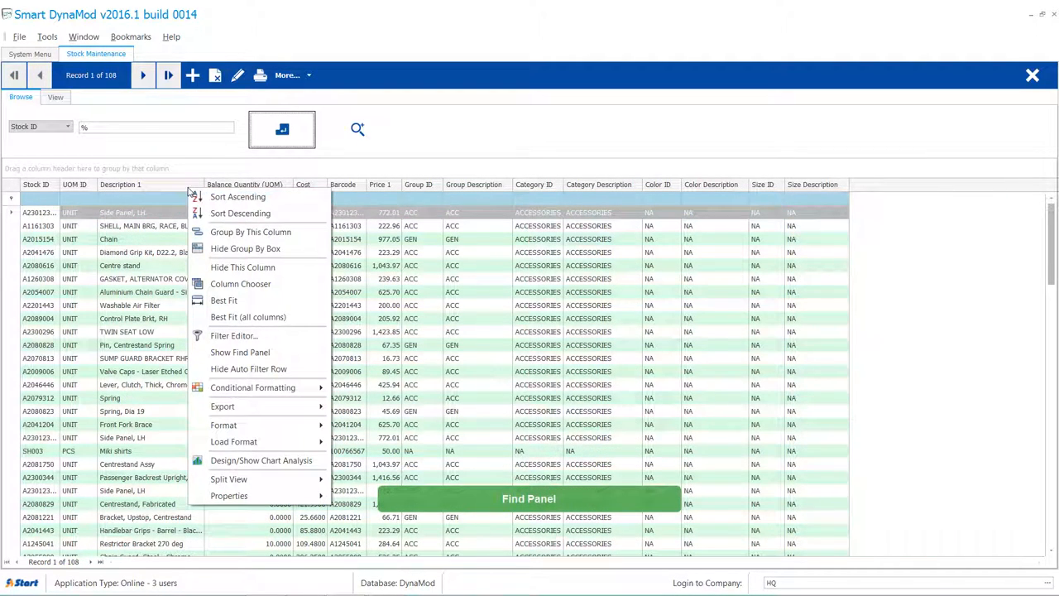
mouse_move(240, 352)
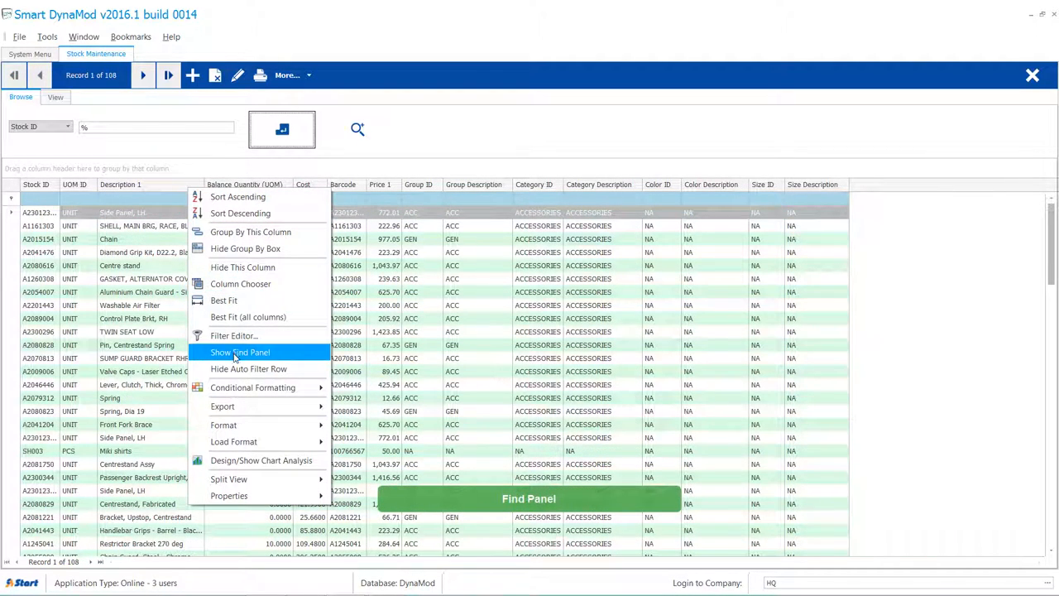
Show the find panel, search for 'ad 12' to highlight 32 matches, then clear the search.
click(240, 352)
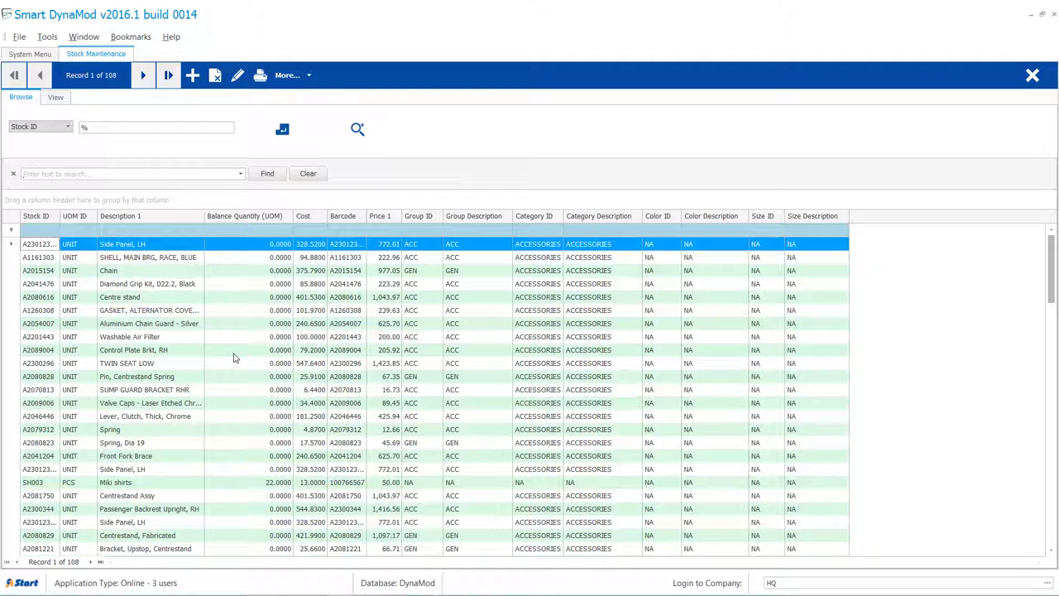
click(128, 173)
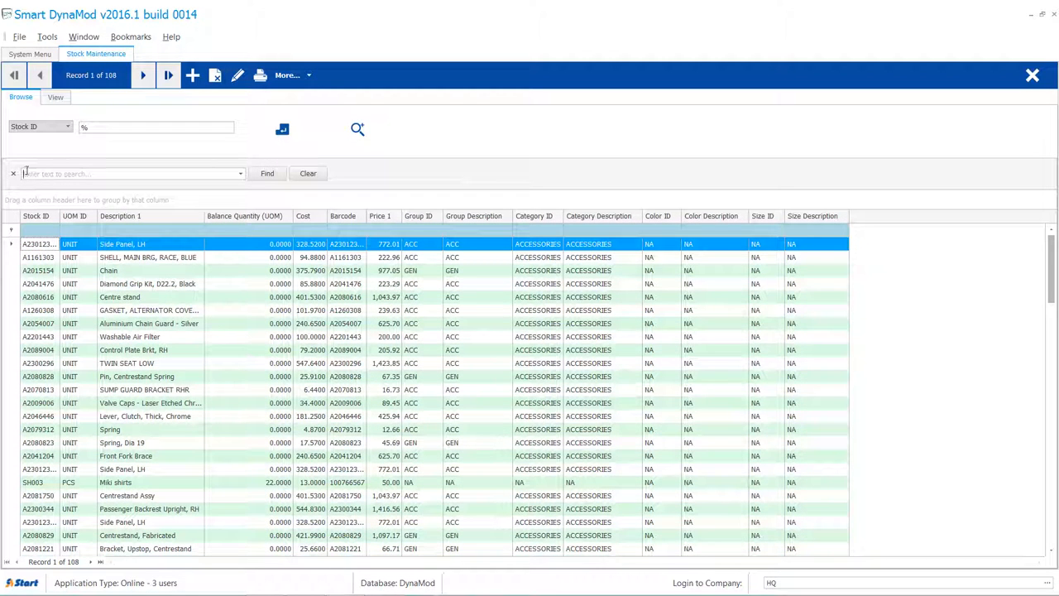
text(ad 12)
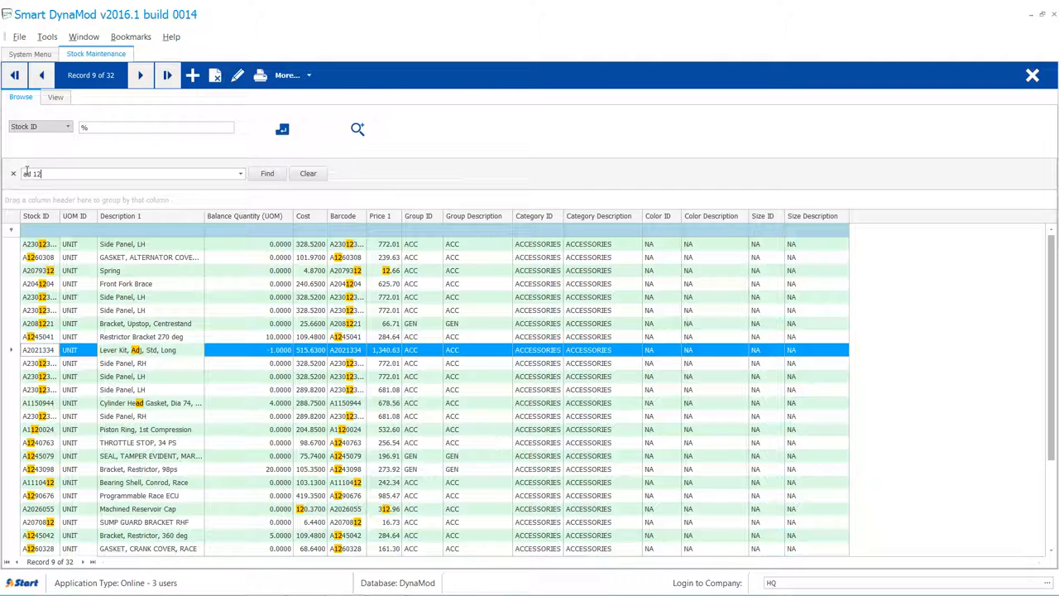
click(308, 173)
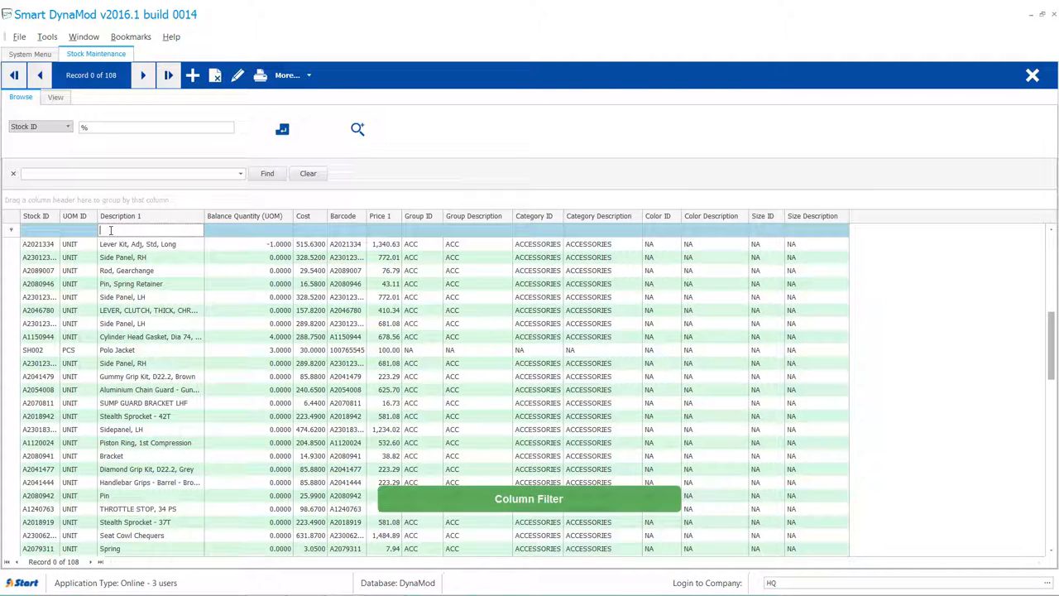
Filter Description 1 for 'shell' to show 6 records, then remove the filter.
text(shell)
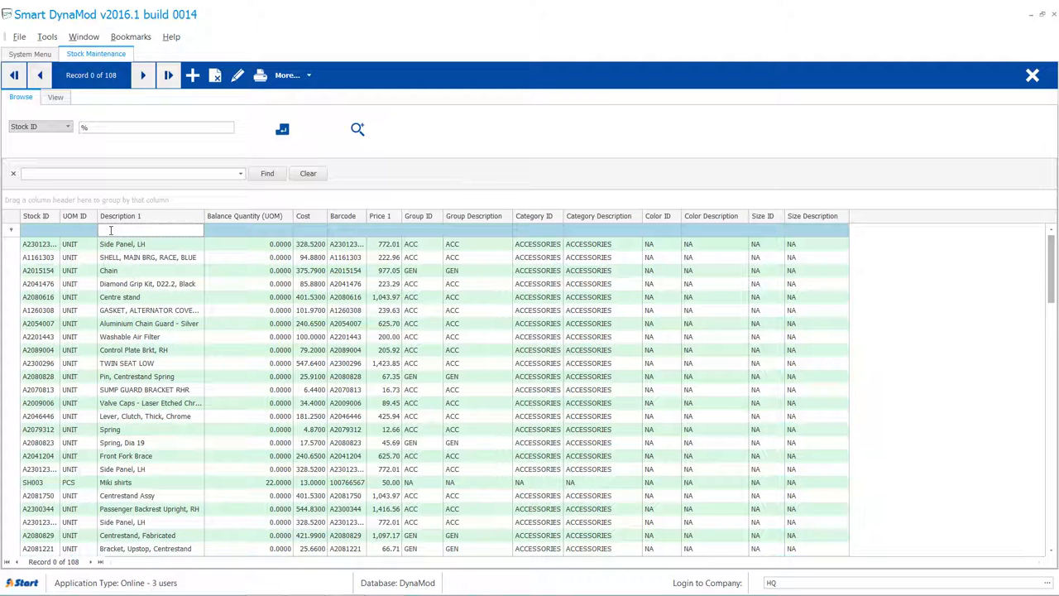
text(shell)
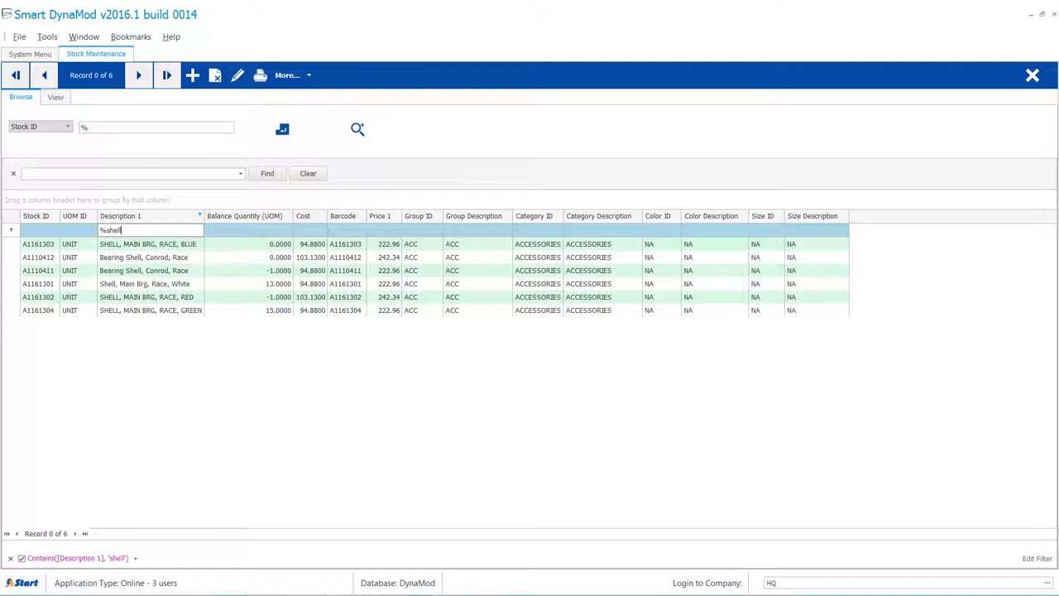
click(307, 173)
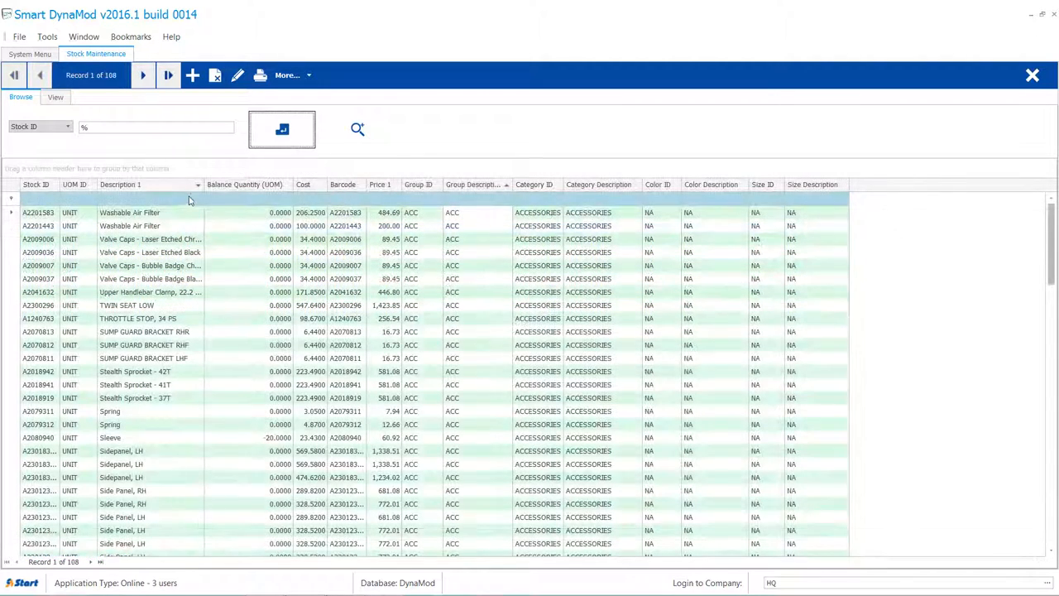
Filter Description 1 to the three Aluminium Chain Guard items, then reopen its value list.
click(190, 184)
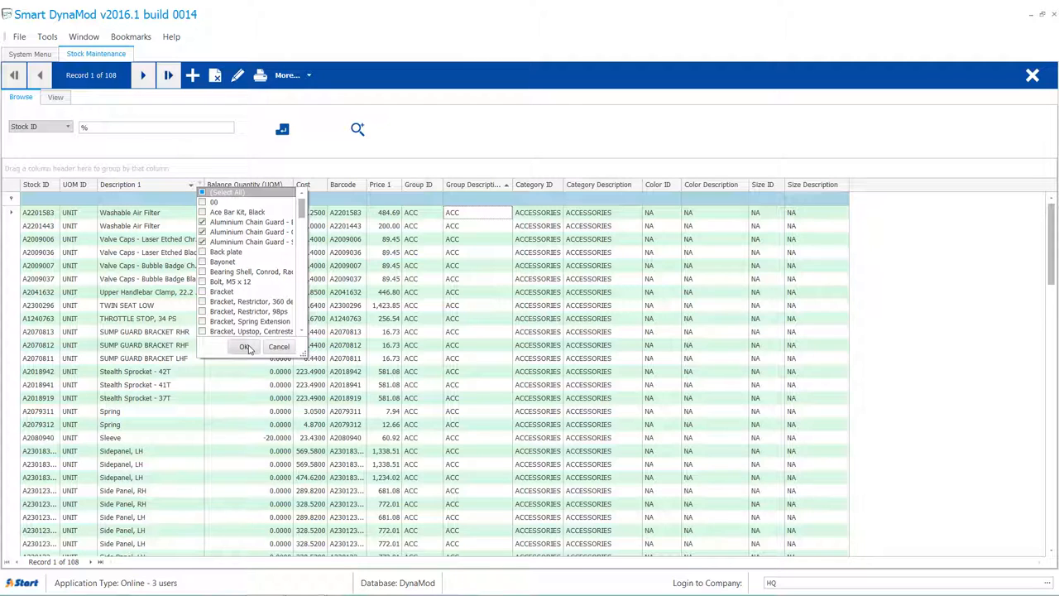
click(244, 346)
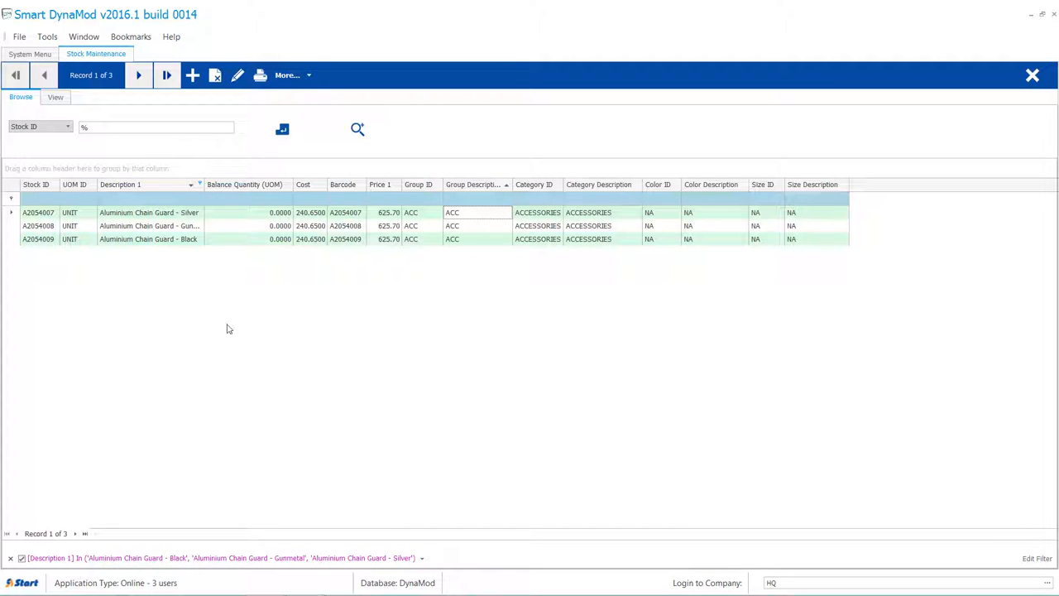
click(191, 184)
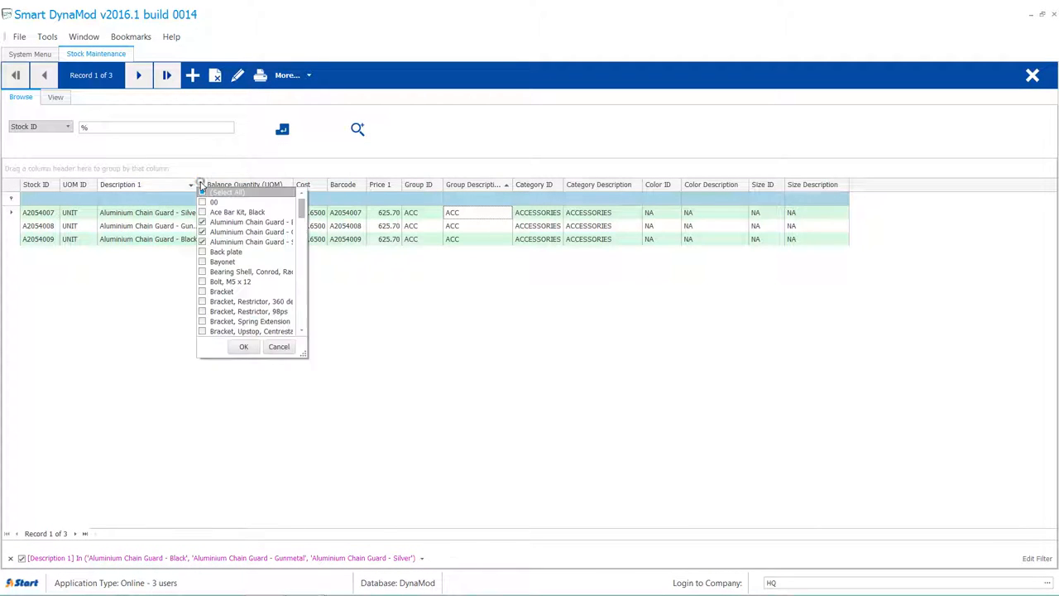
click(203, 192)
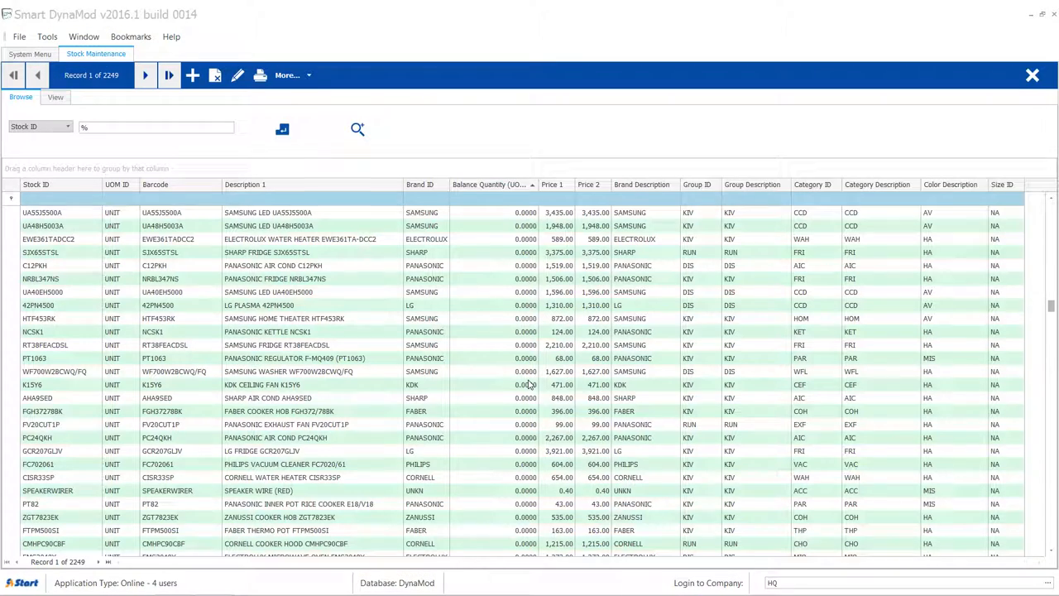
mouse_move(463, 278)
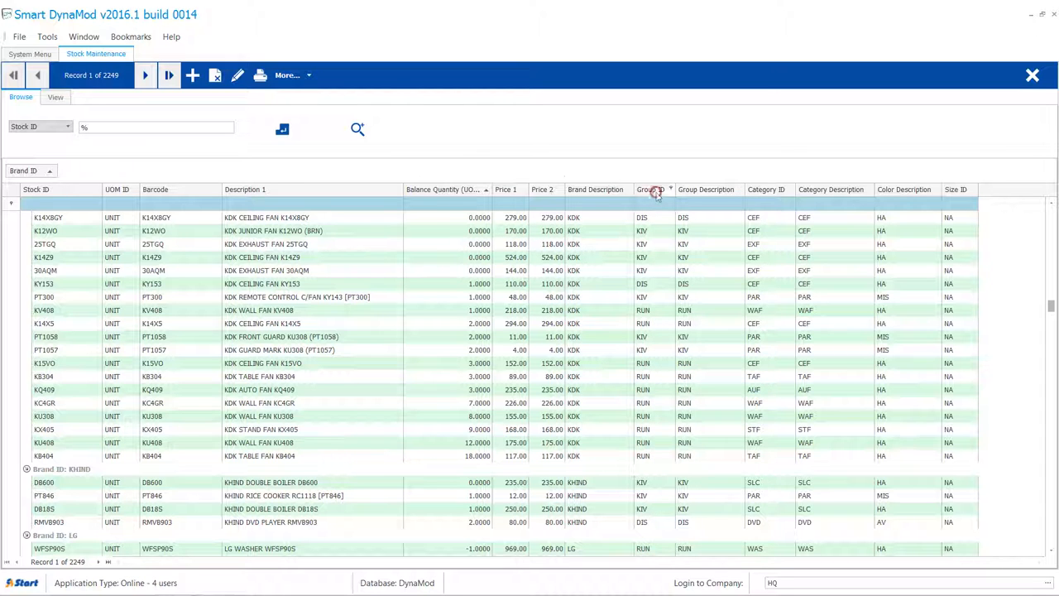
Group the stock records by Brand ID, then Group ID, then Category ID.
click(651, 190)
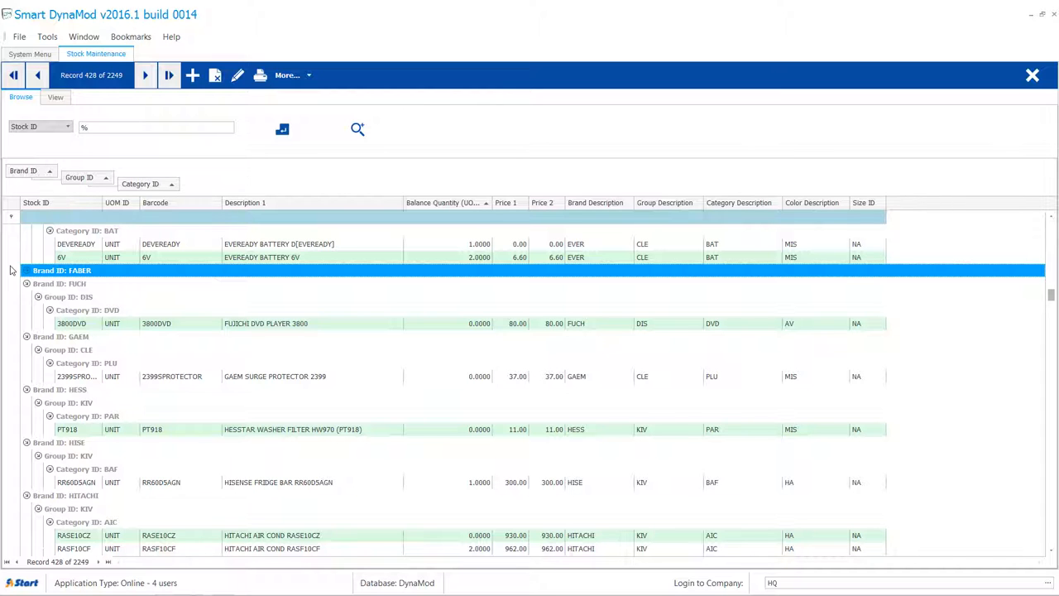
click(14, 75)
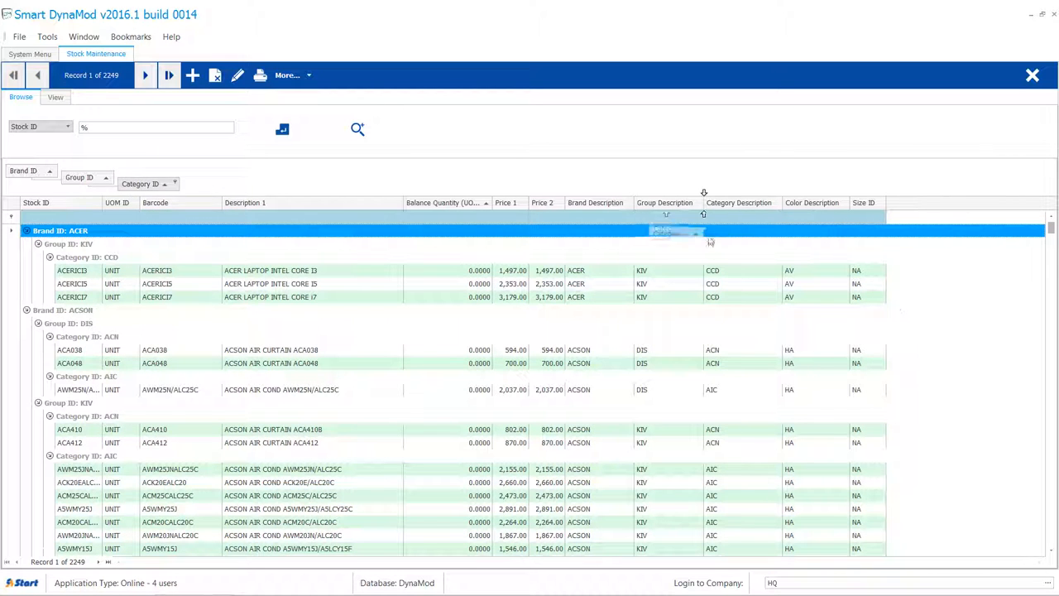